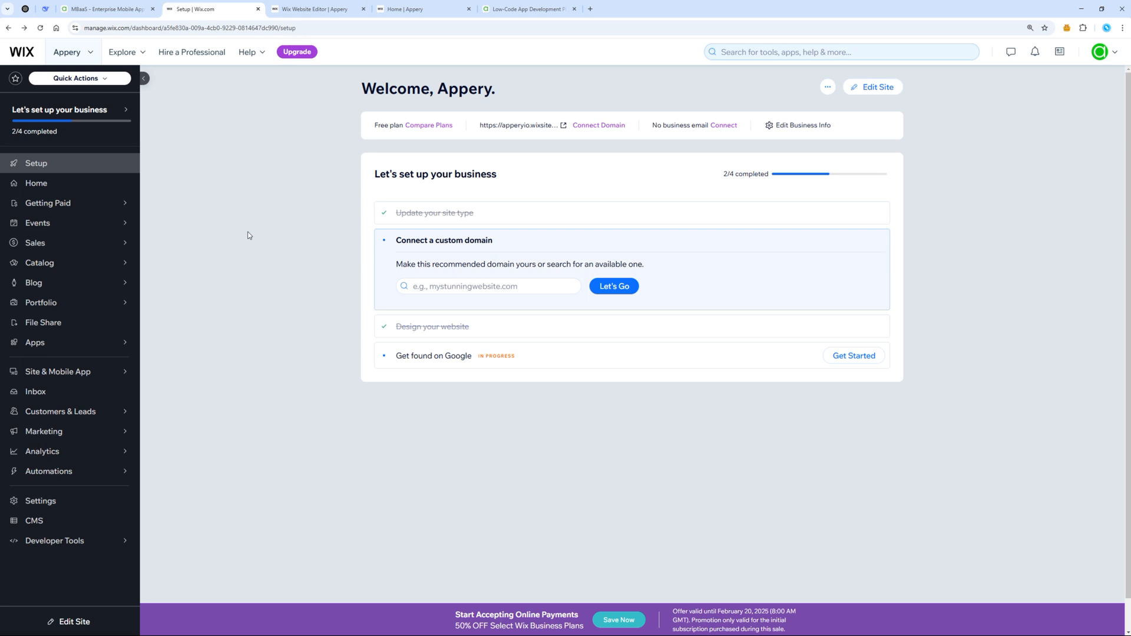
{"action": "mouse_move", "coordinate": [244, 295]}
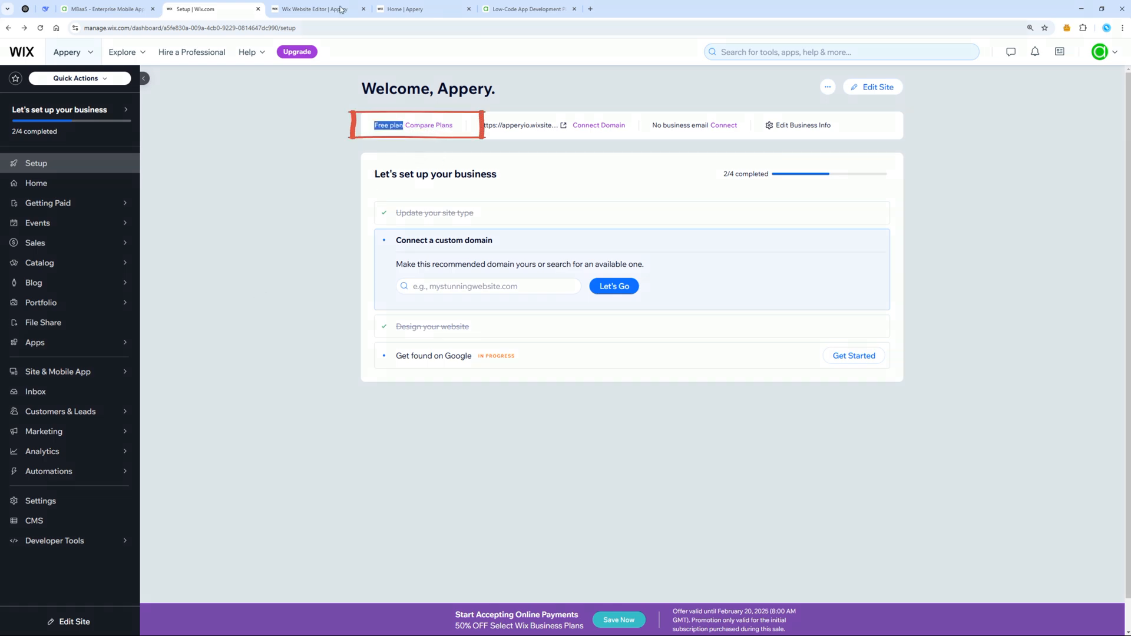
Switch from the Wix Editor to the live IT Consulting & Services site and browse it.
{"action": "left_click", "coordinate": [317, 9]}
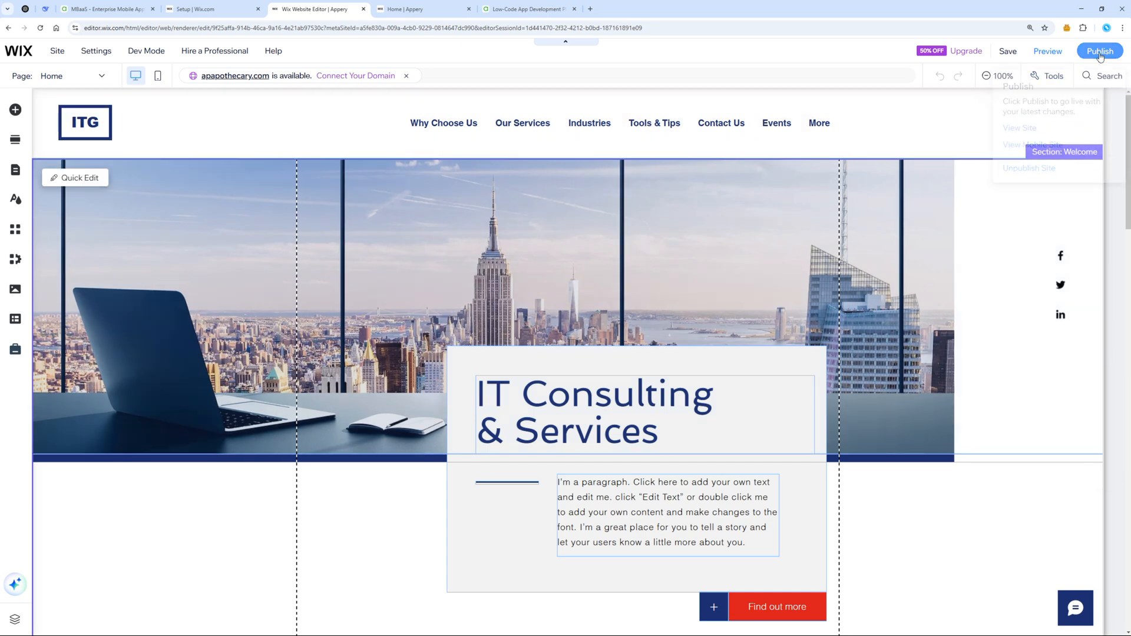
{"action": "left_click", "coordinate": [418, 9]}
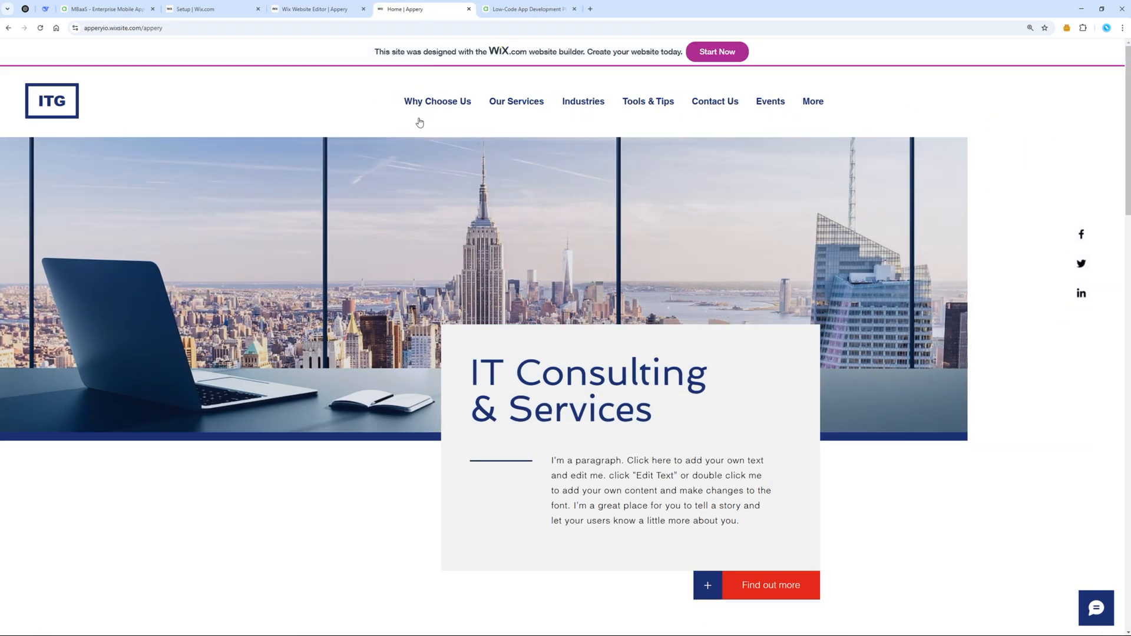
{"action": "left_click", "coordinate": [122, 28]}
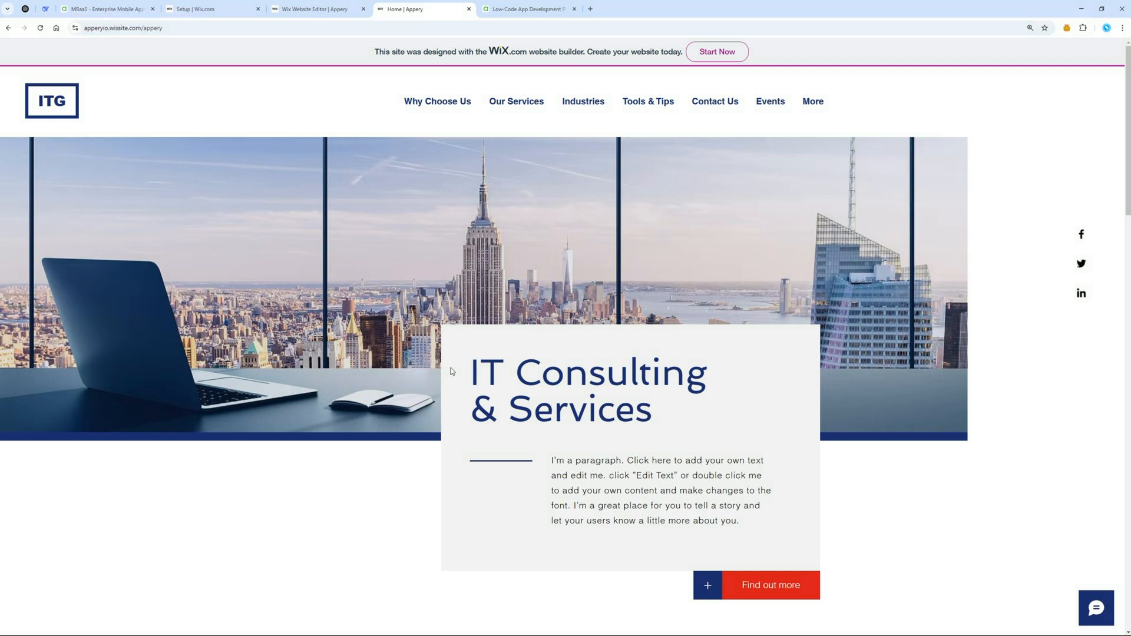
{"action": "mouse_move", "coordinate": [485, 229]}
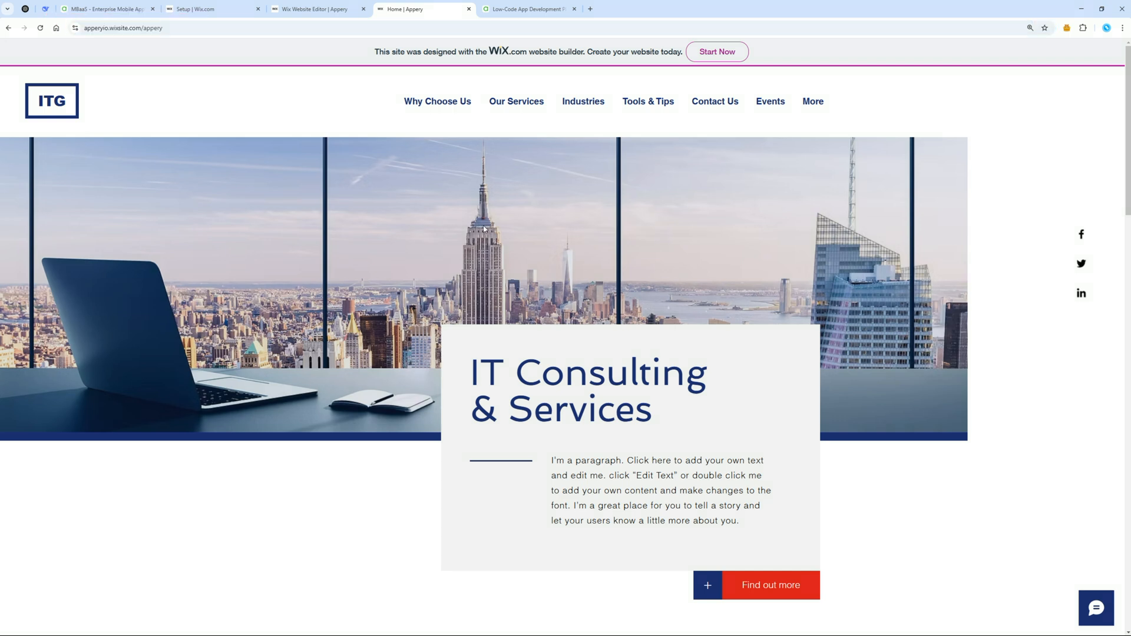
{"action": "mouse_move", "coordinate": [234, 183]}
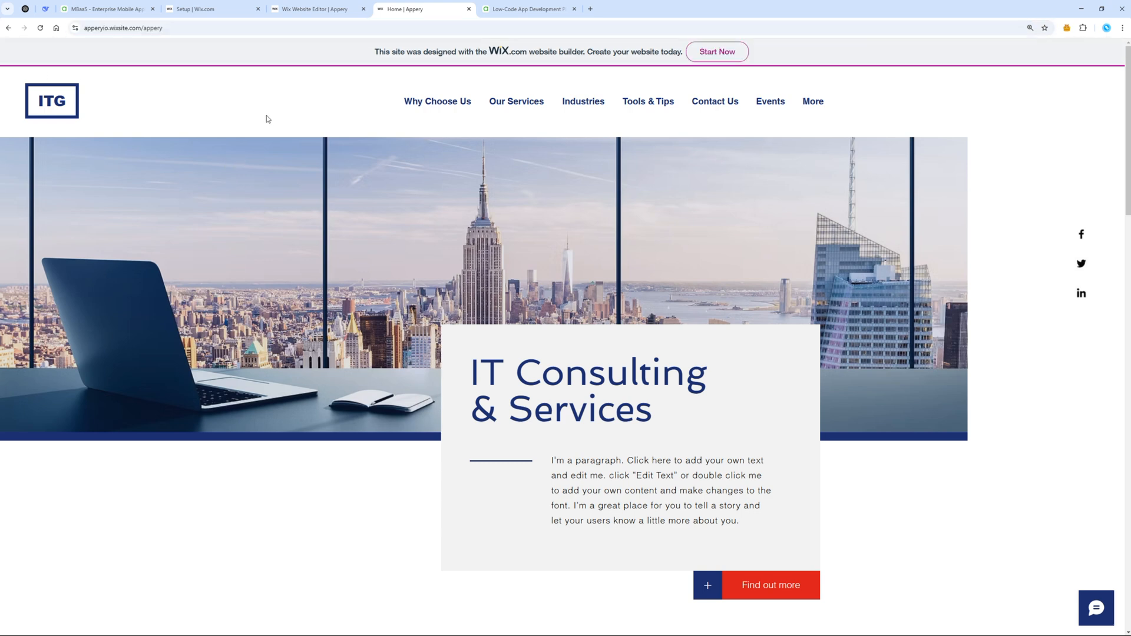
{"action": "mouse_move", "coordinate": [280, 122]}
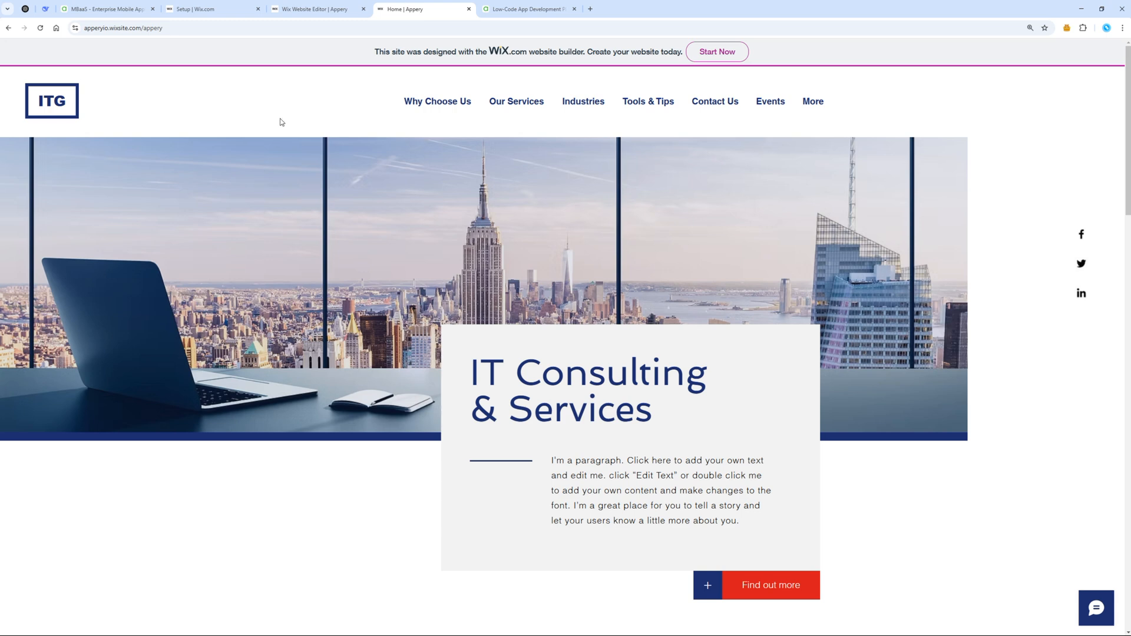
{"action": "mouse_move", "coordinate": [455, 183]}
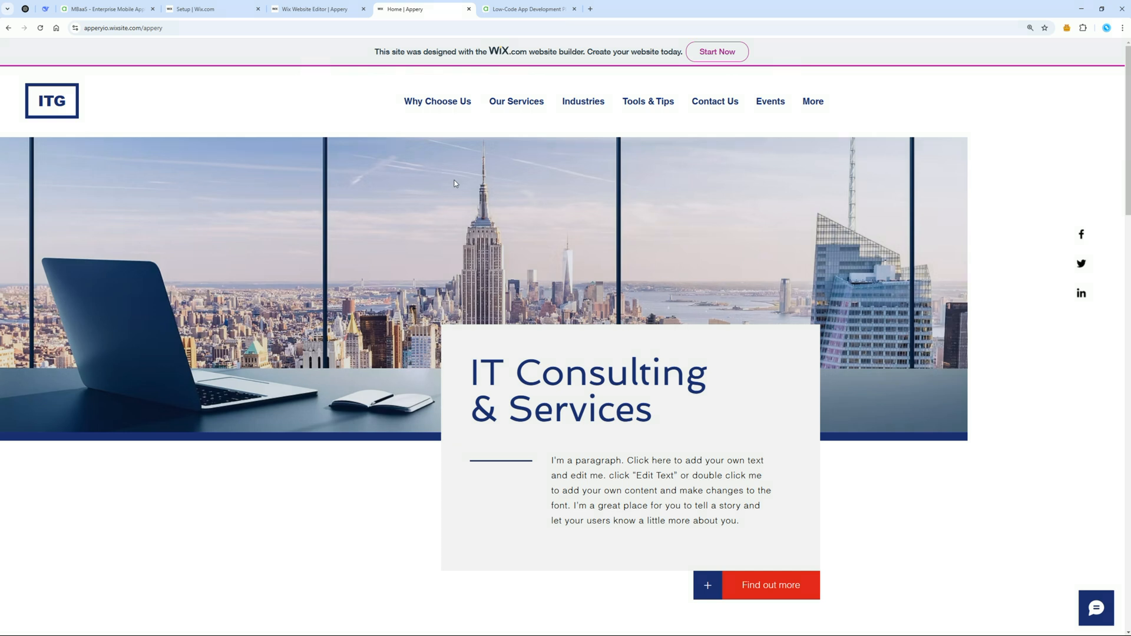
Create a new Appery.io app named WebsiteToApp from the WebsiteToApp template.
{"action": "left_click", "coordinate": [530, 9]}
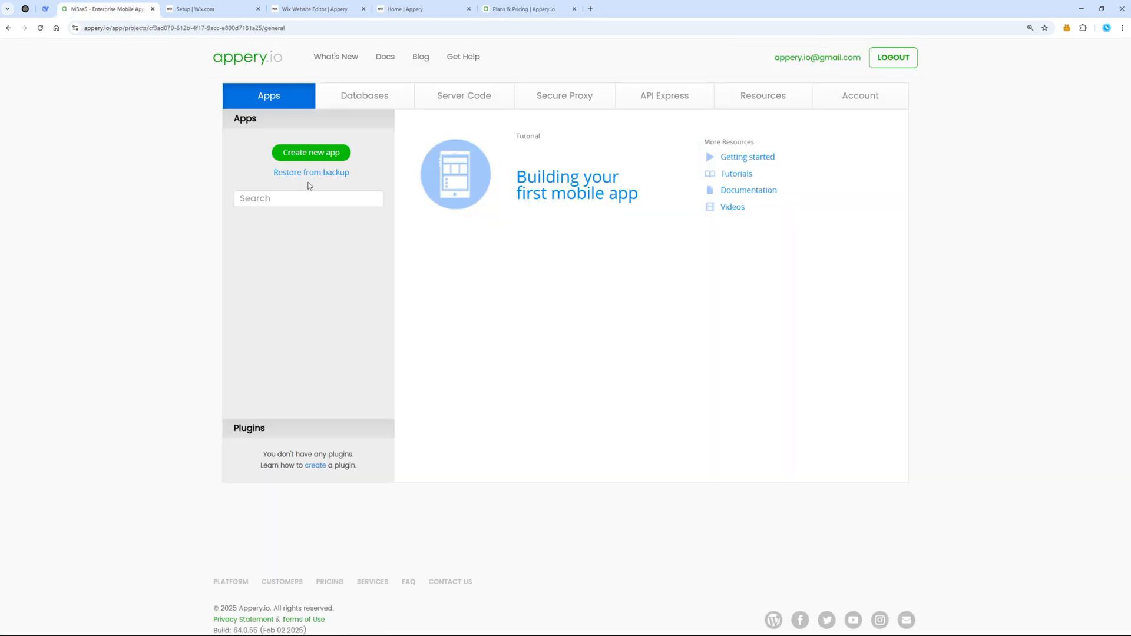
{"action": "left_click", "coordinate": [311, 152]}
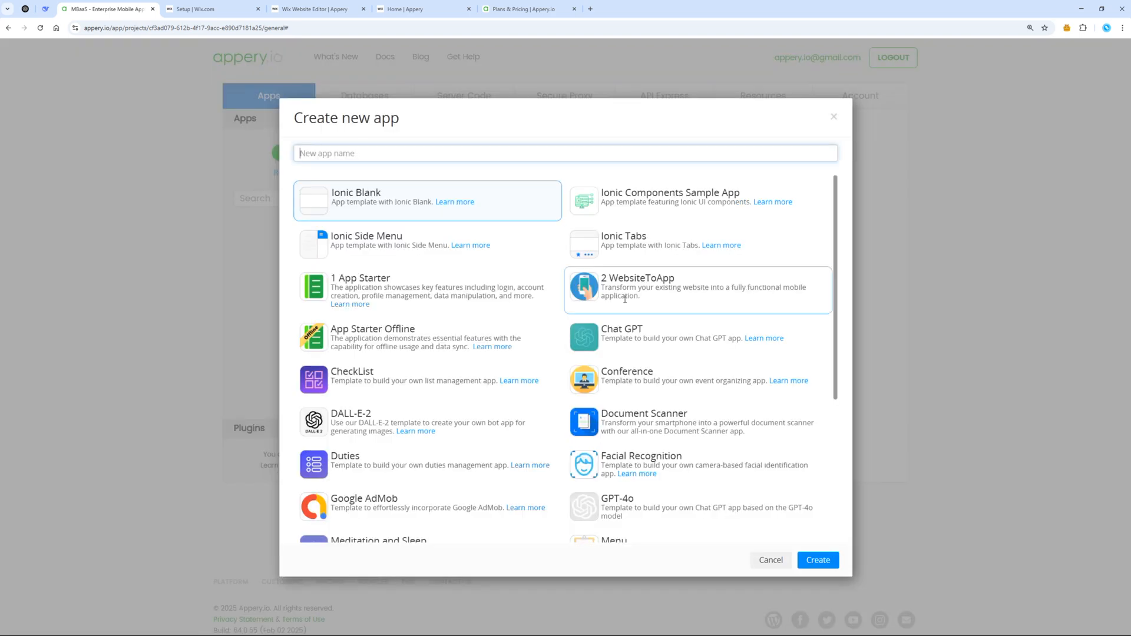
{"action": "left_click", "coordinate": [817, 560]}
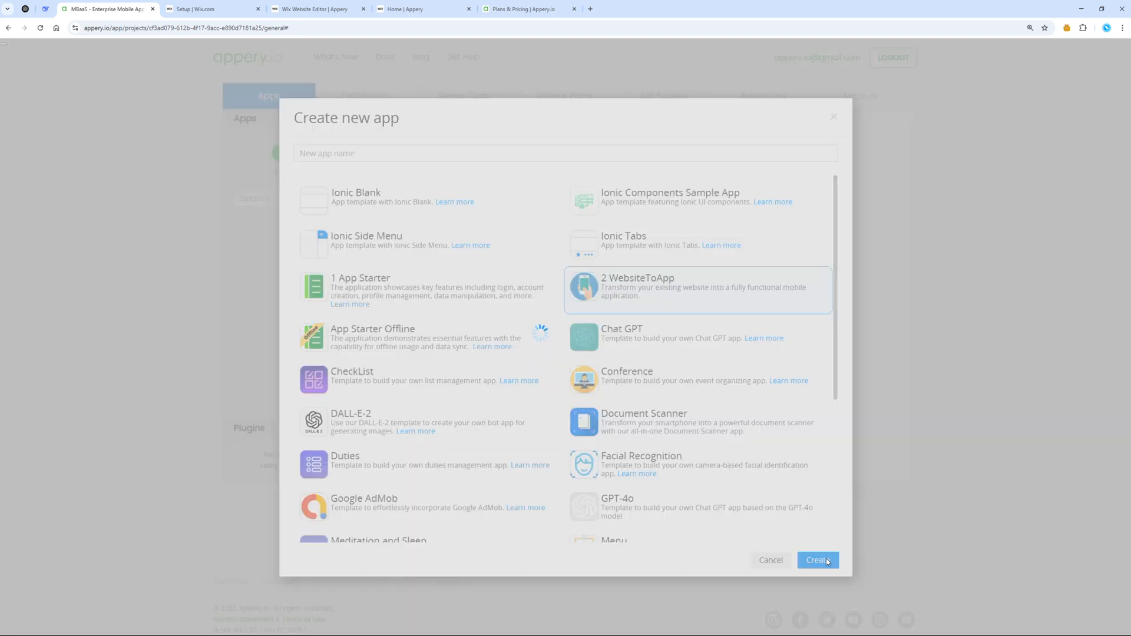
{"action": "left_click", "coordinate": [817, 560]}
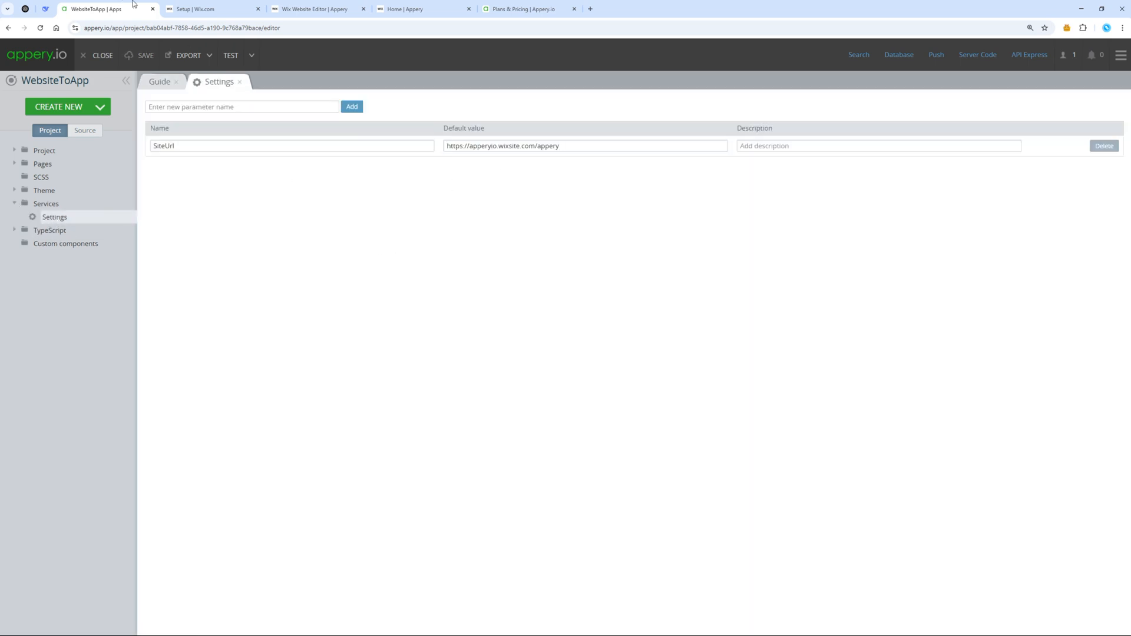
Show the WebsiteToApp export options: APK, IPA and HTML.
{"action": "left_click", "coordinate": [187, 55]}
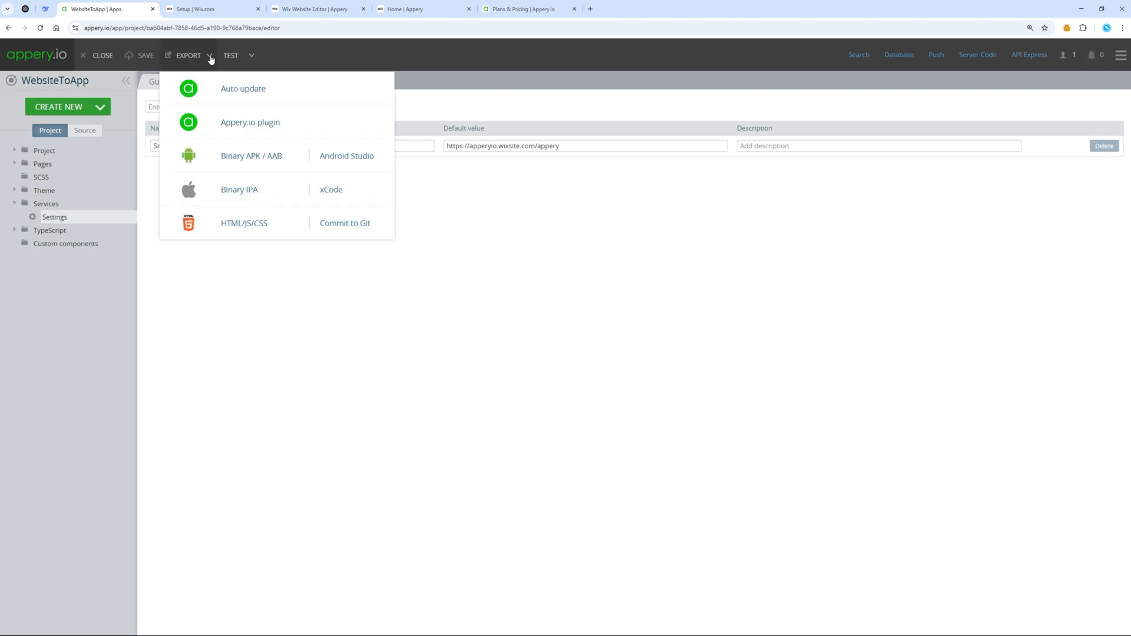
{"action": "mouse_move", "coordinate": [242, 215]}
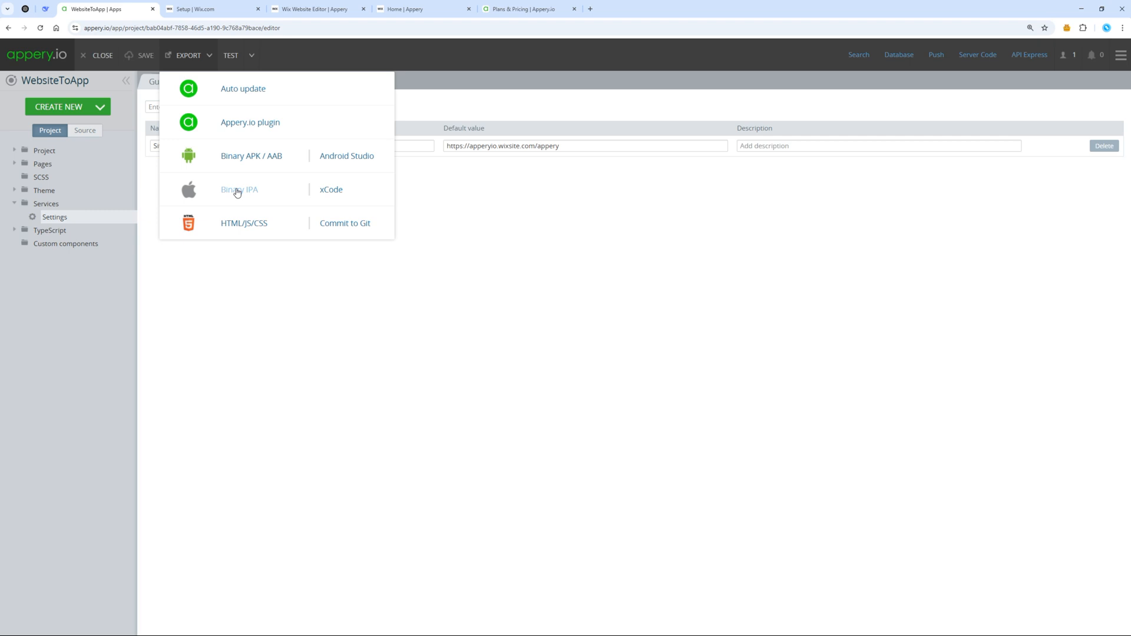
{"action": "mouse_move", "coordinate": [476, 388]}
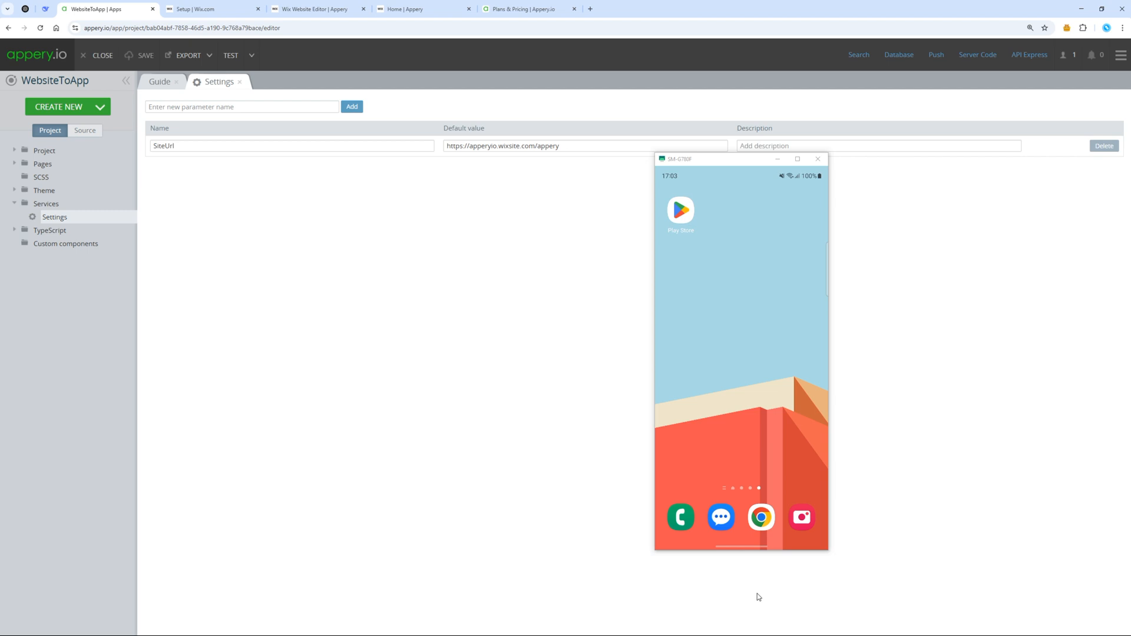
{"action": "mouse_move", "coordinate": [855, 209]}
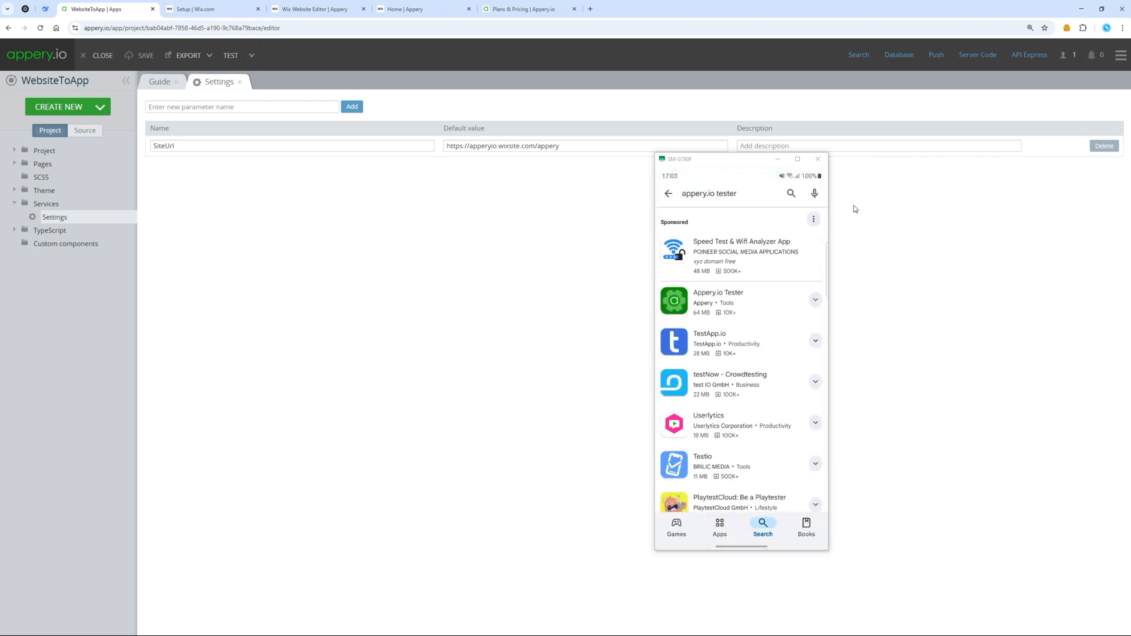
Get Appery.io Tester on the phone, run the app, and expand the TypeScript folder.
{"action": "left_click", "coordinate": [717, 300]}
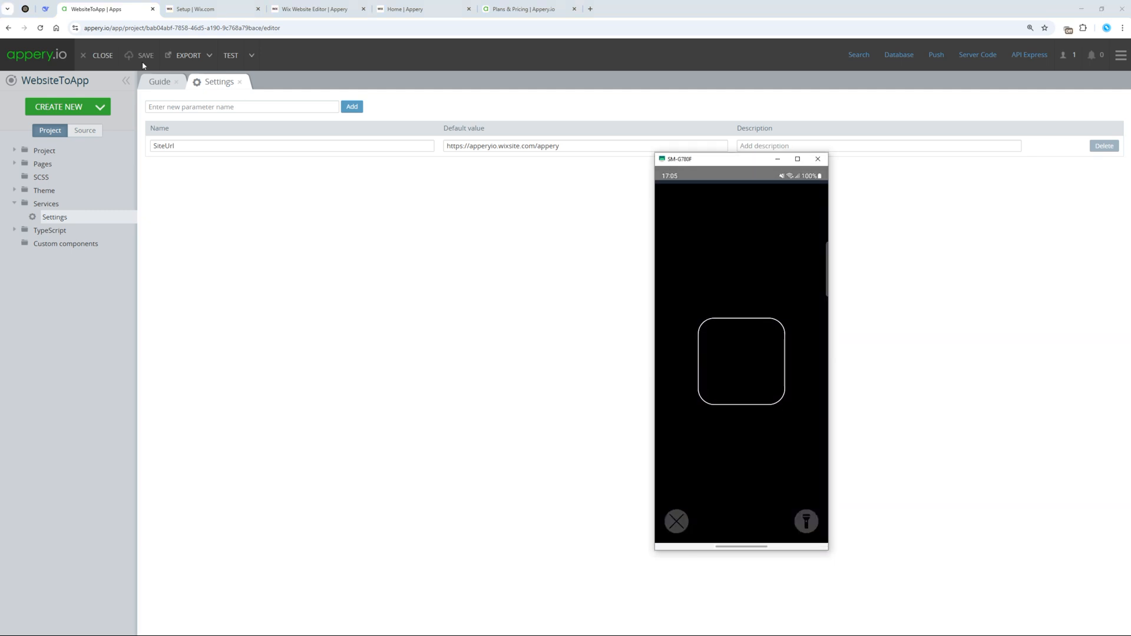
{"action": "left_click", "coordinate": [252, 55]}
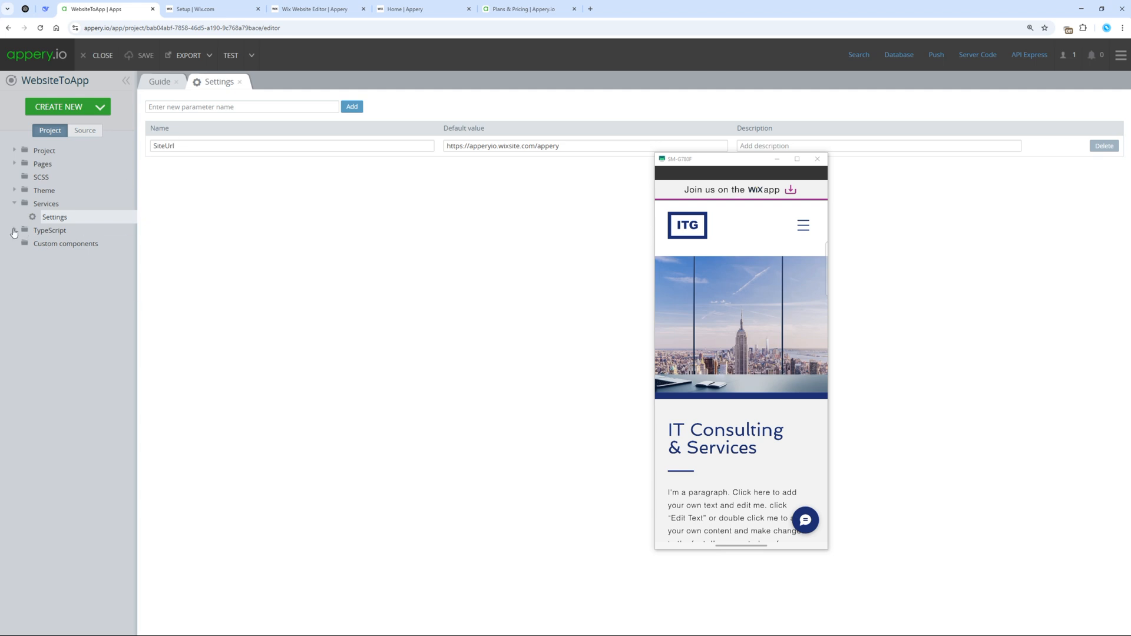
{"action": "left_click", "coordinate": [14, 231]}
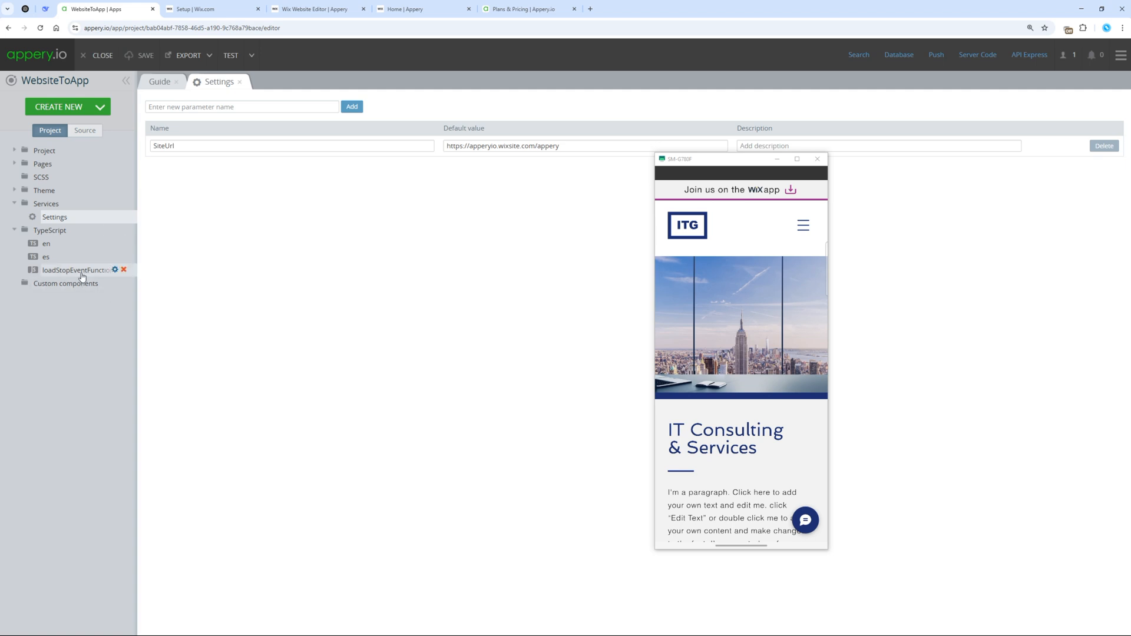
Check the load-stop script and headerless site, then open WebsiteToApp's general App settings.
{"action": "left_click", "coordinate": [78, 270]}
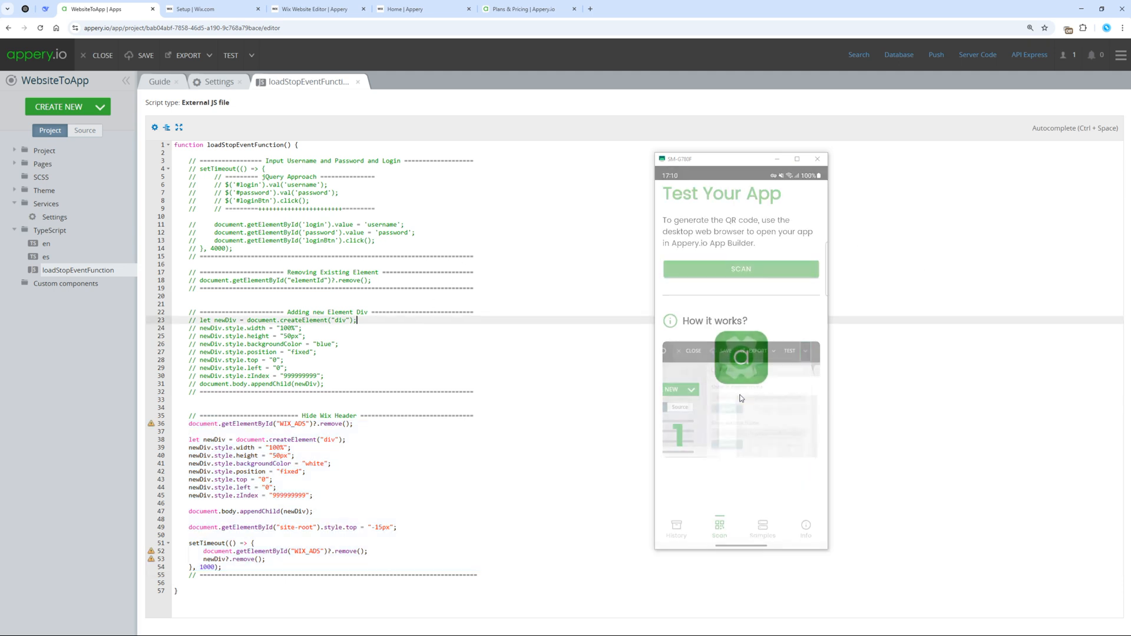
{"action": "left_click", "coordinate": [251, 56]}
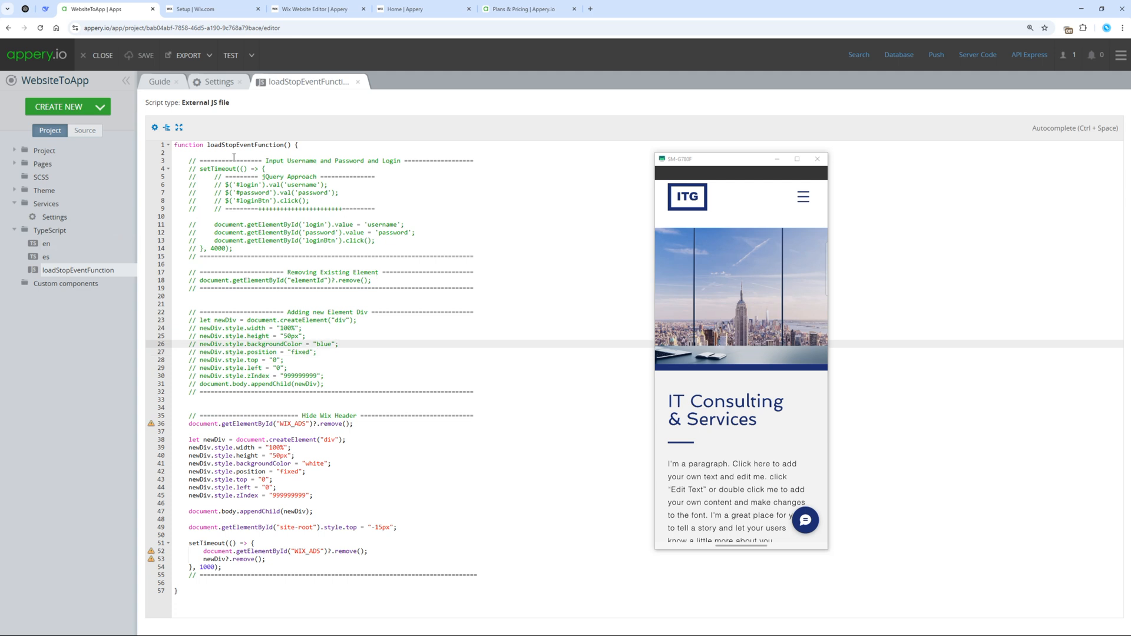
{"action": "left_click", "coordinate": [60, 164]}
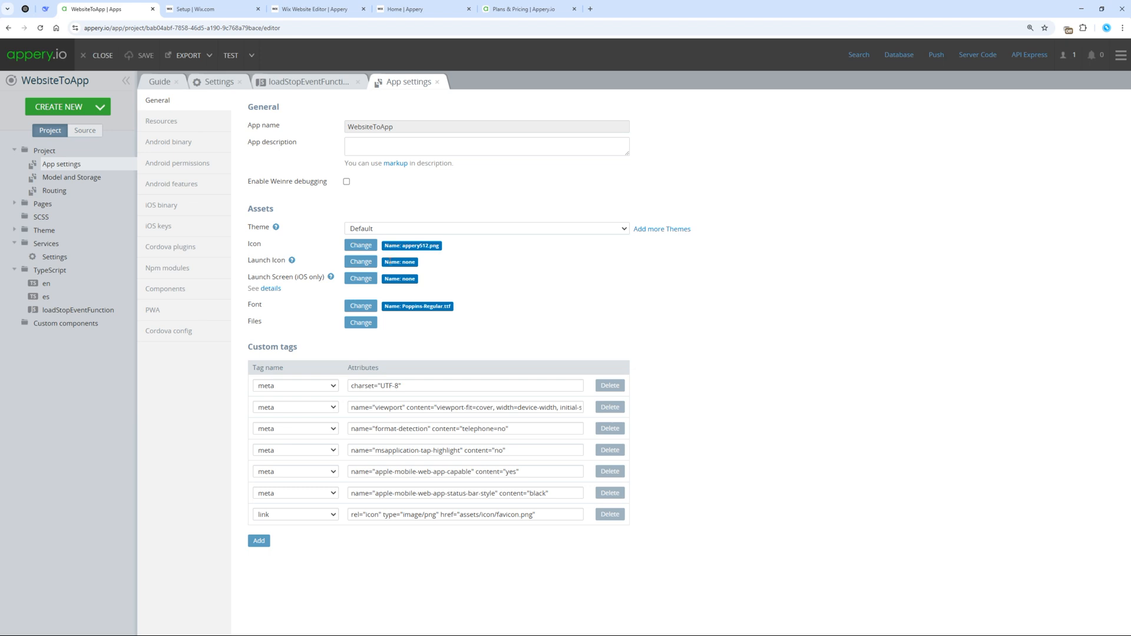
Upload pngwing.com.png as the app icon image and return to the uploaded images list.
{"action": "left_click", "coordinate": [361, 245]}
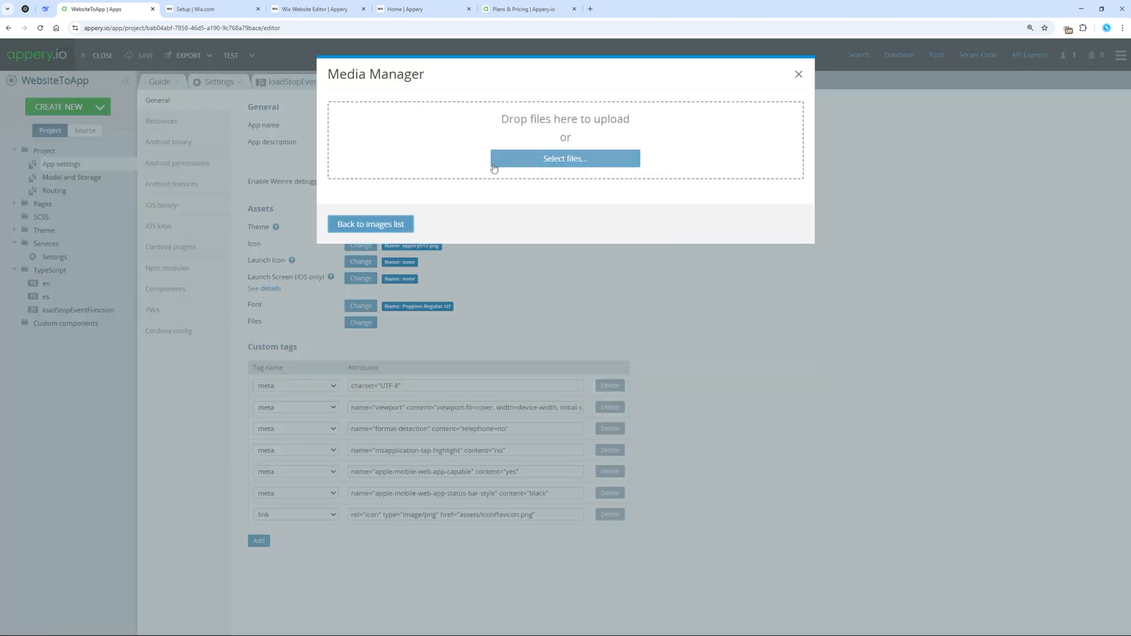
{"action": "left_click", "coordinate": [565, 158]}
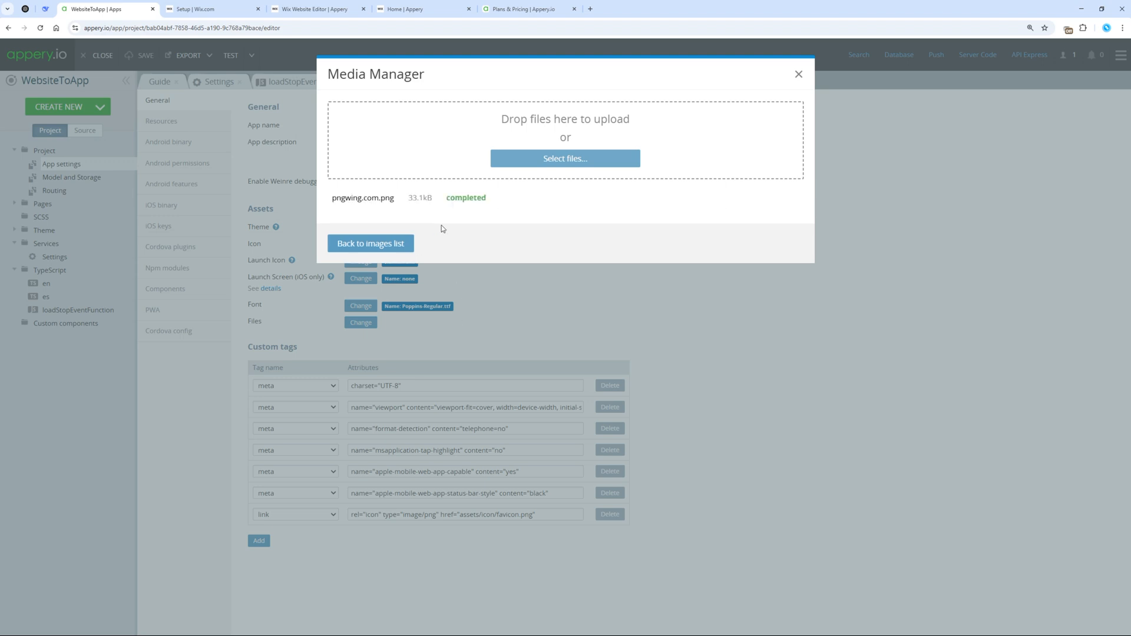
{"action": "left_click", "coordinate": [370, 243]}
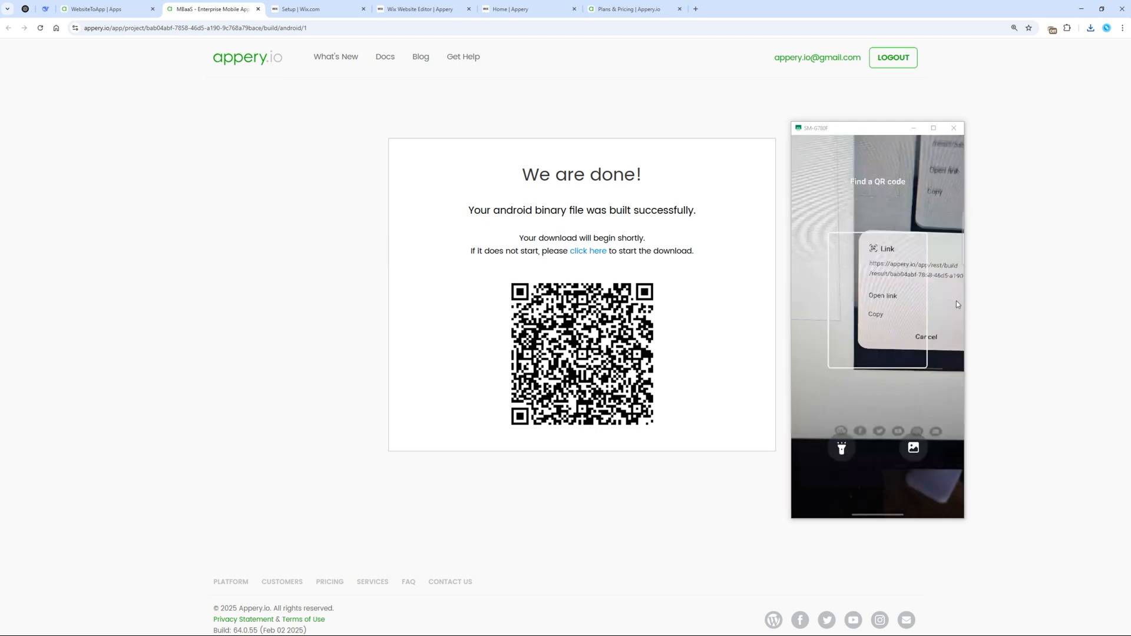
Return to the WebsiteToApp editor showing the loadStopEventFunction script.
{"action": "left_click", "coordinate": [881, 295]}
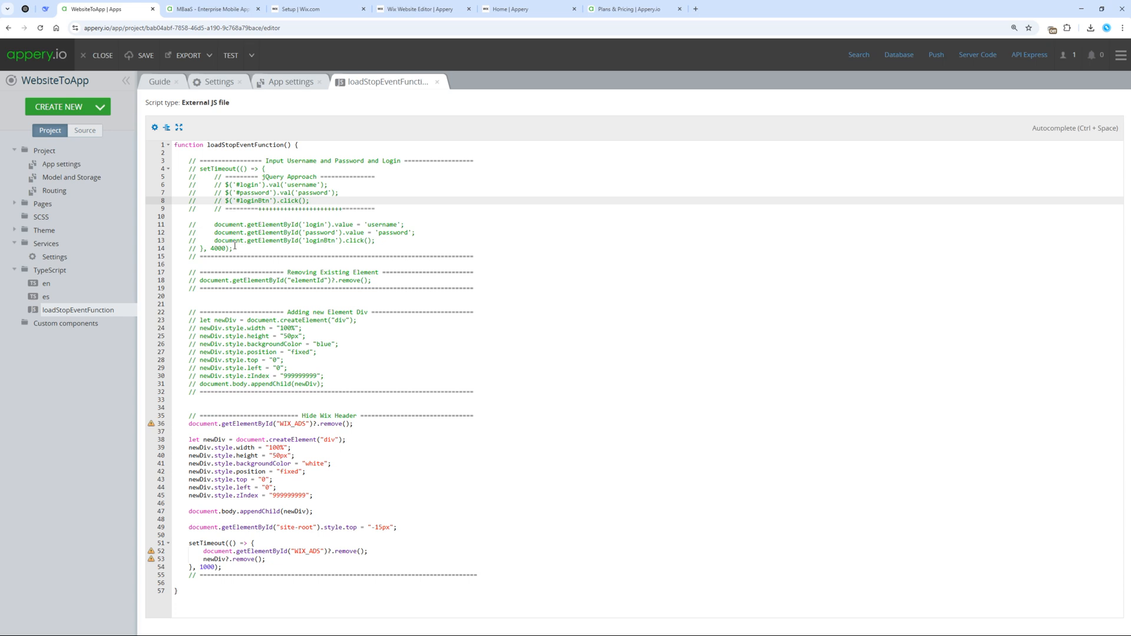
Open the home page and view its Page create TypeScript handler in EVENTS.
{"action": "left_click", "coordinate": [14, 203]}
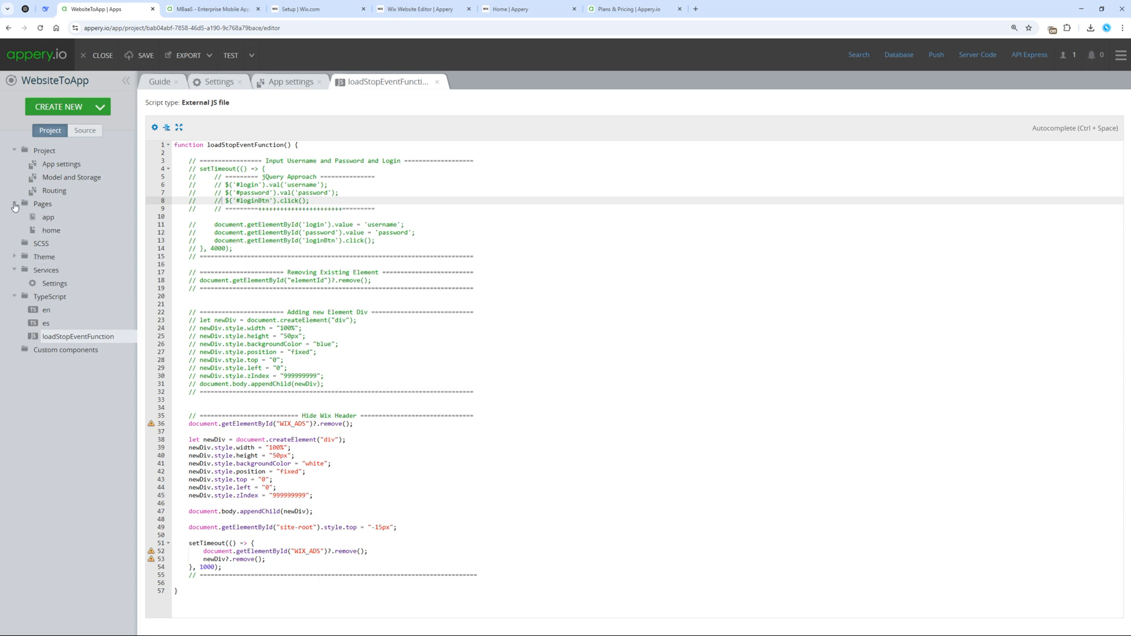
{"action": "left_click", "coordinate": [51, 231]}
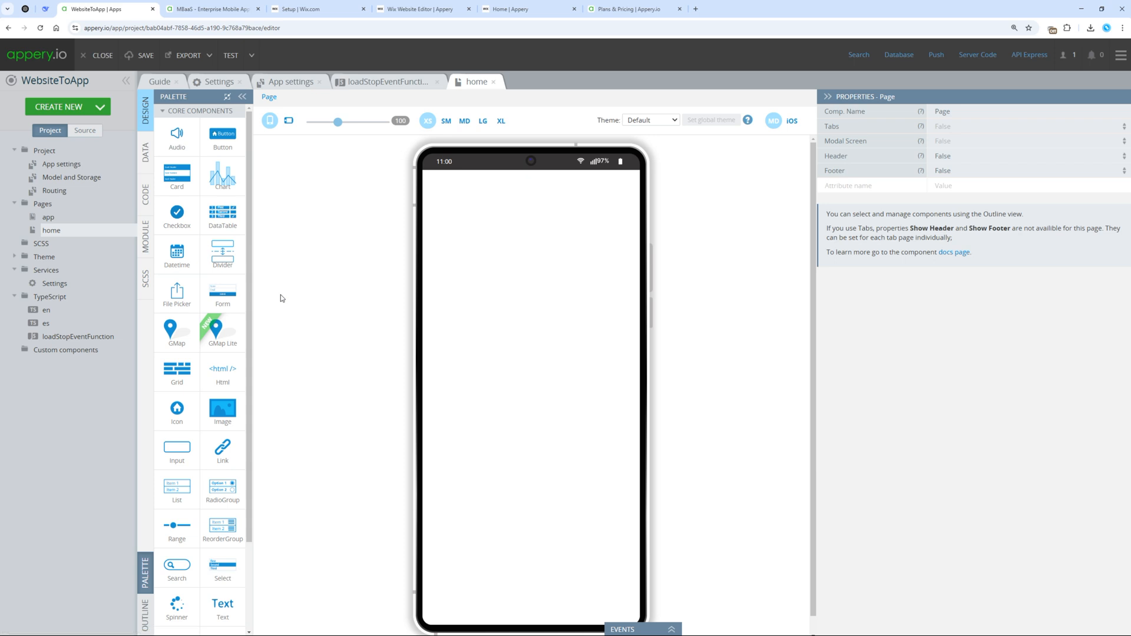
{"action": "left_click", "coordinate": [640, 629]}
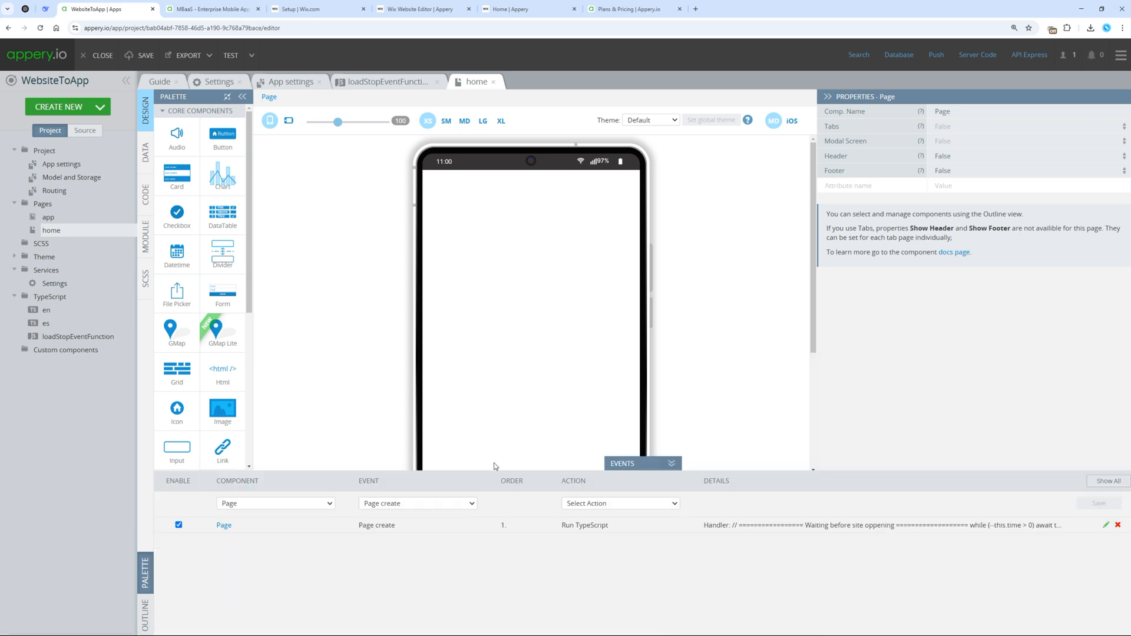
{"action": "mouse_move", "coordinate": [1041, 511]}
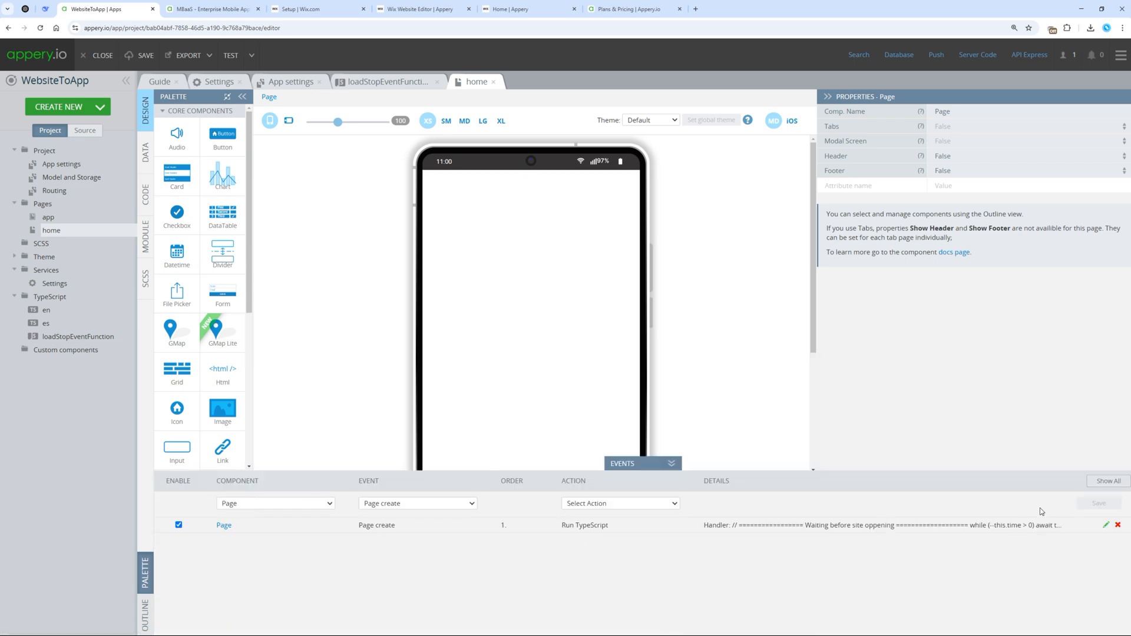
{"action": "left_click", "coordinate": [1104, 525]}
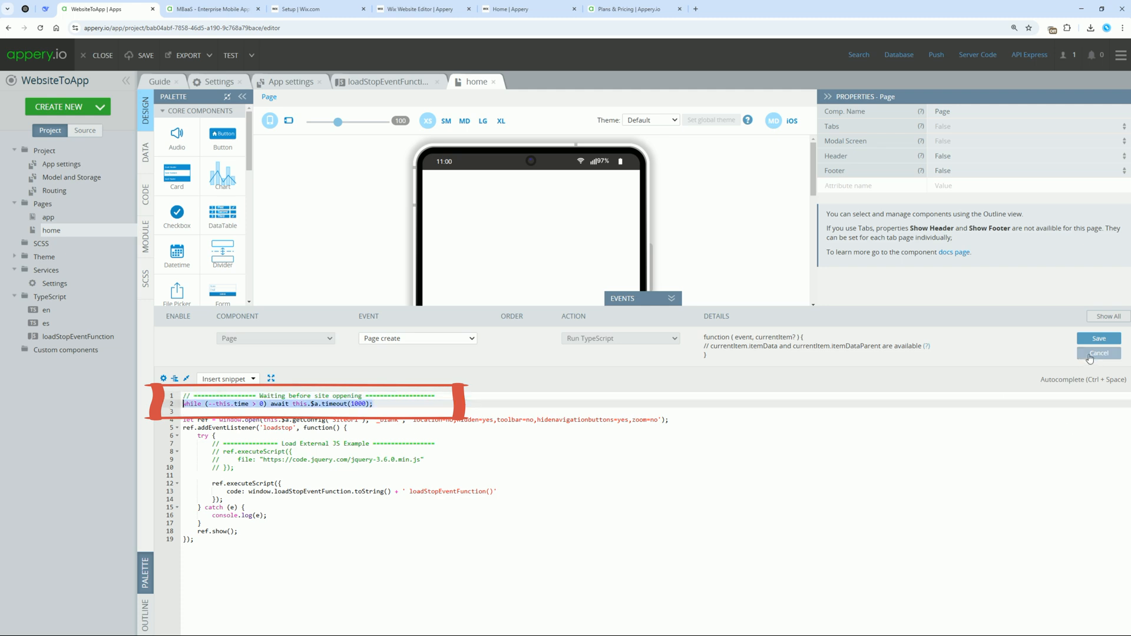
Add a text block reading 'You see the text {{time}} seconds' to the home page.
{"action": "left_click", "coordinate": [1097, 352]}
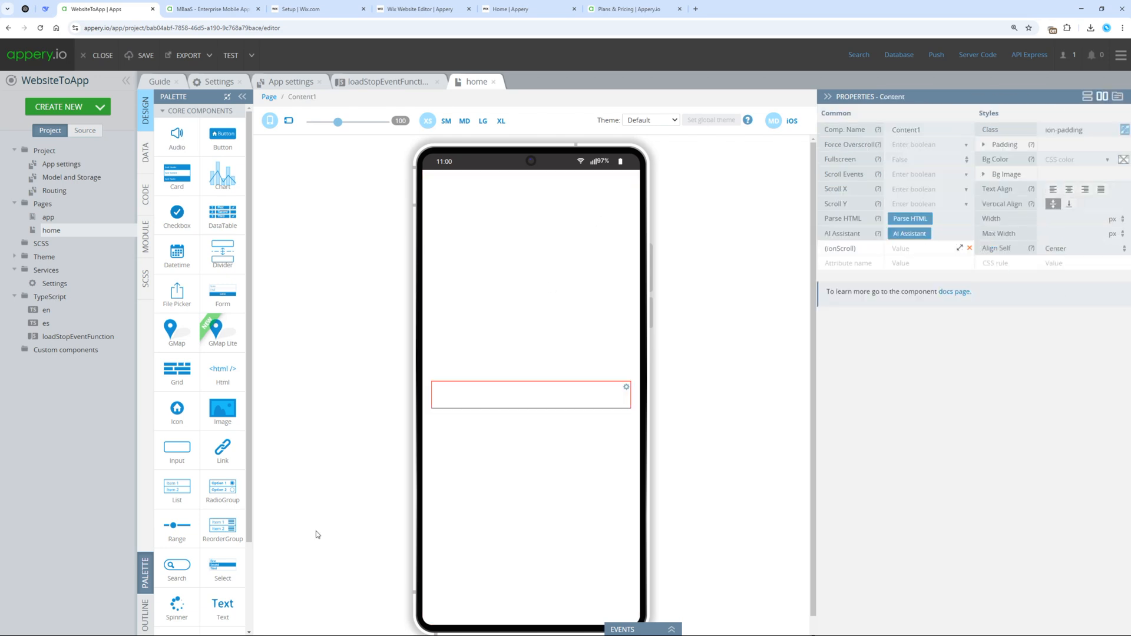
{"action": "left_click", "coordinate": [530, 393]}
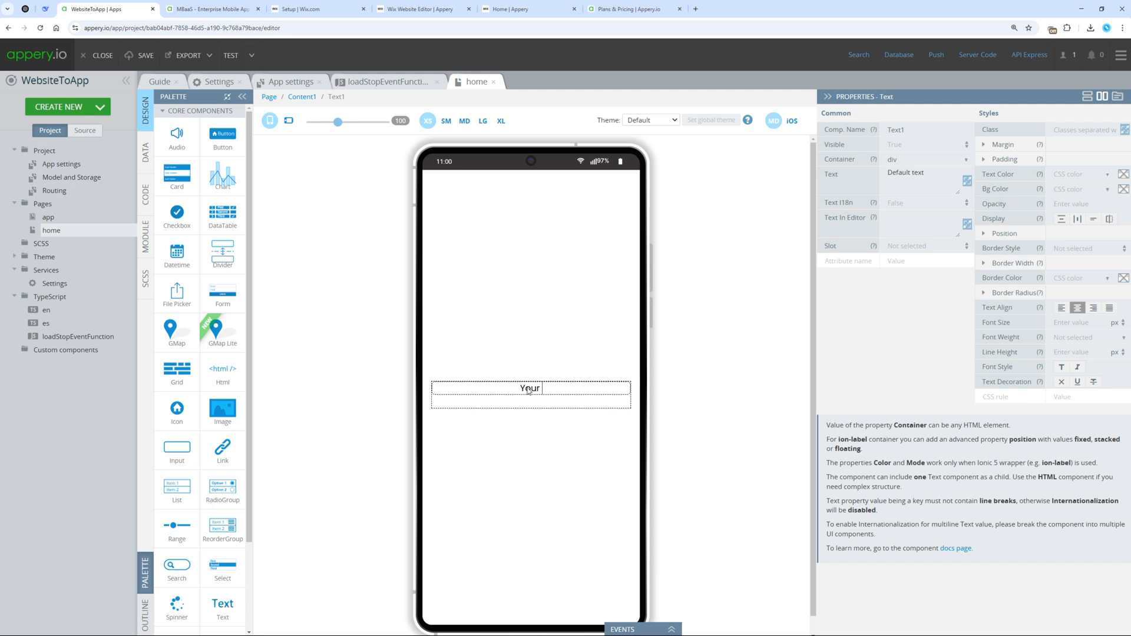
{"action": "type", "text": "You see the text {{}}"}
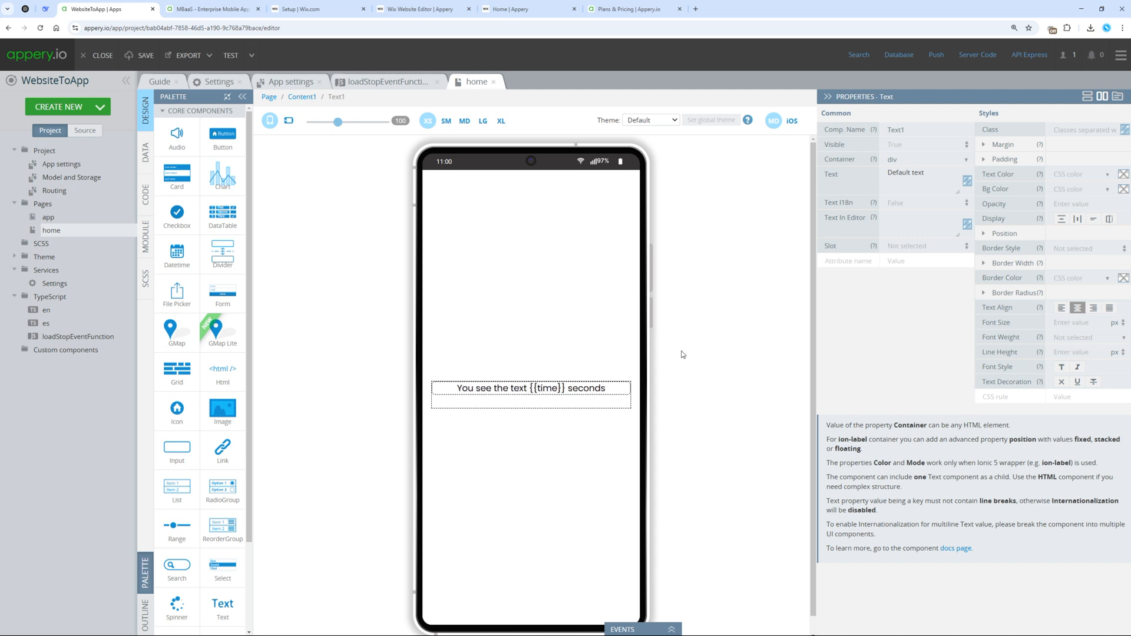
{"action": "left_click", "coordinate": [145, 193]}
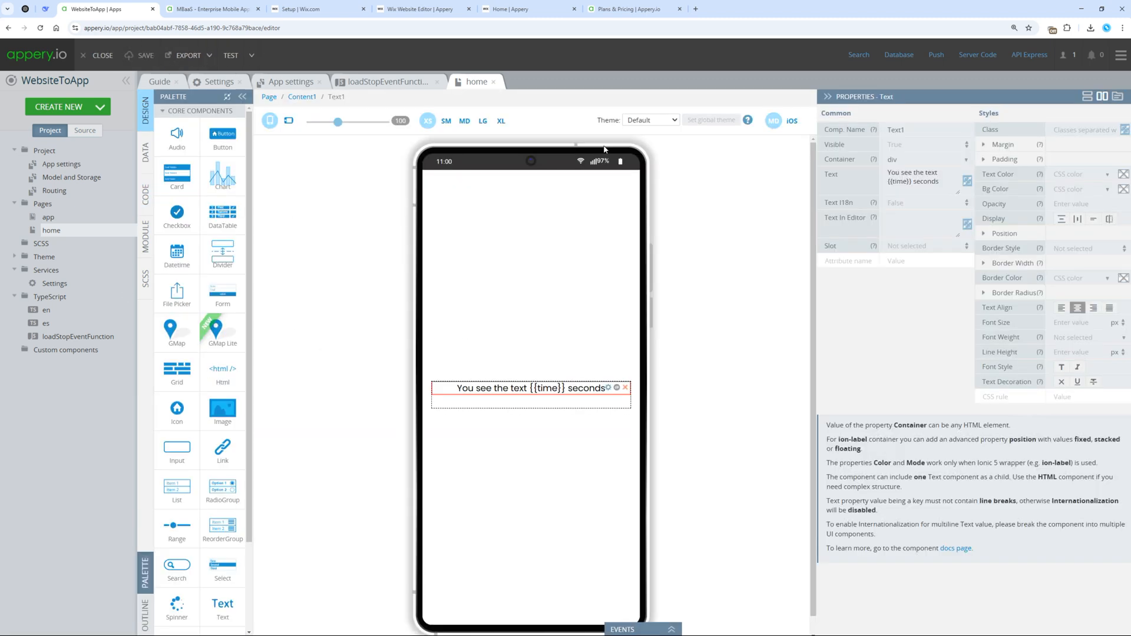
{"action": "mouse_move", "coordinate": [684, 265]}
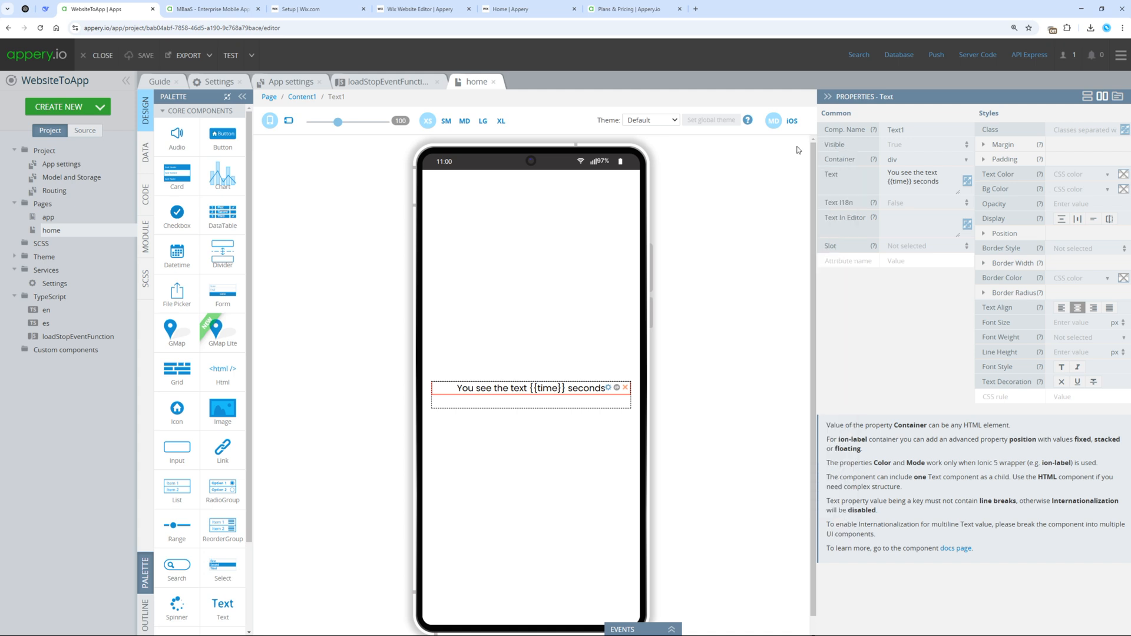
{"action": "left_click", "coordinate": [387, 81]}
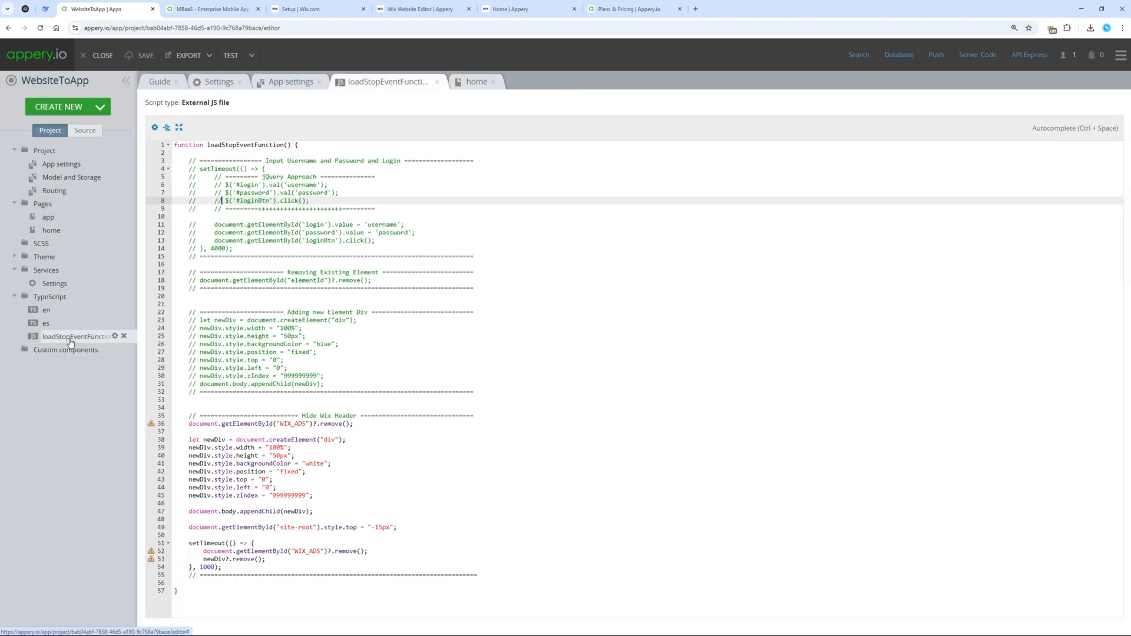
{"action": "left_click", "coordinate": [475, 80]}
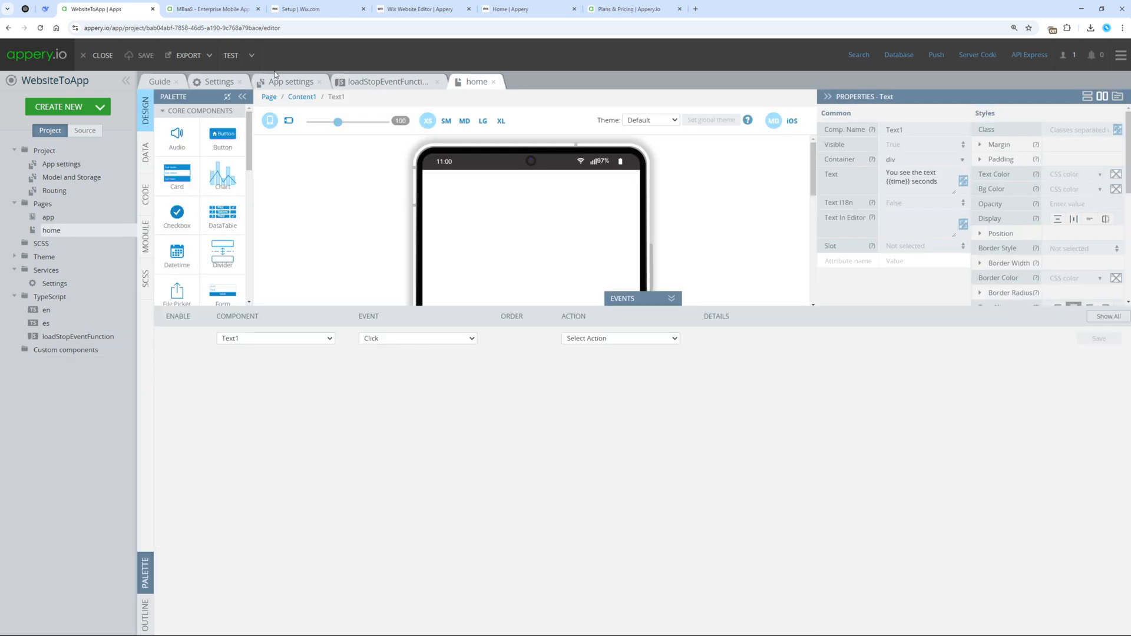